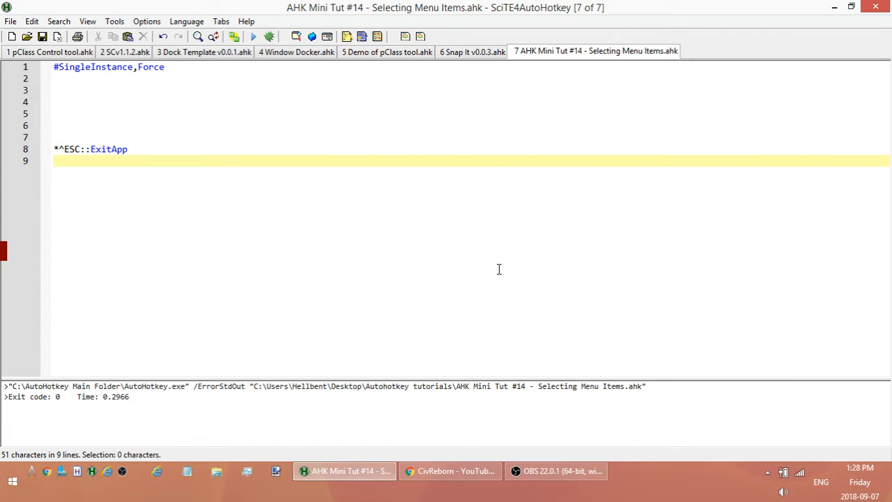
Write a Numpad1:: hotkey with a return line beneath it.
{"action": "left_click", "coordinate": [100, 102]}
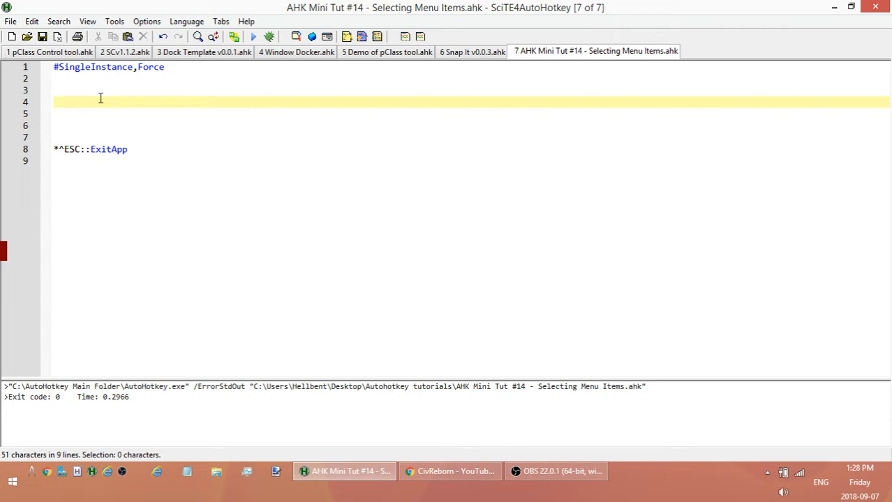
{"action": "type", "text": "N"}
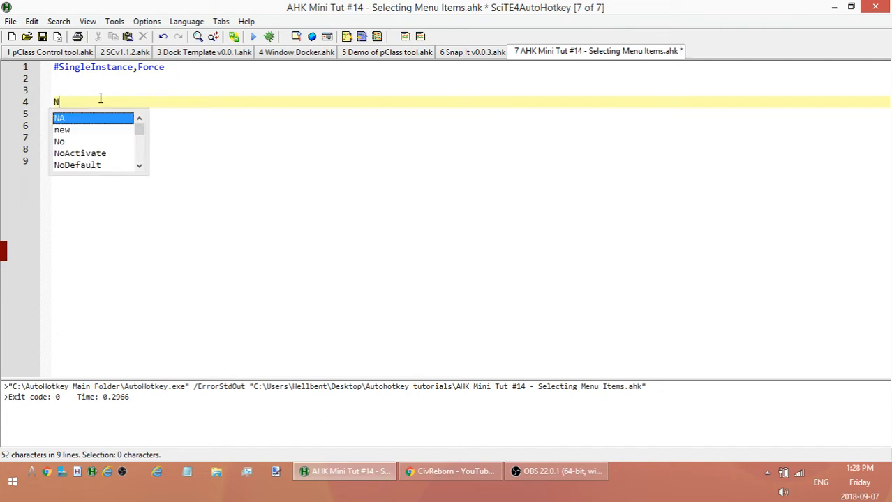
{"action": "type", "text": "umpad1::"}
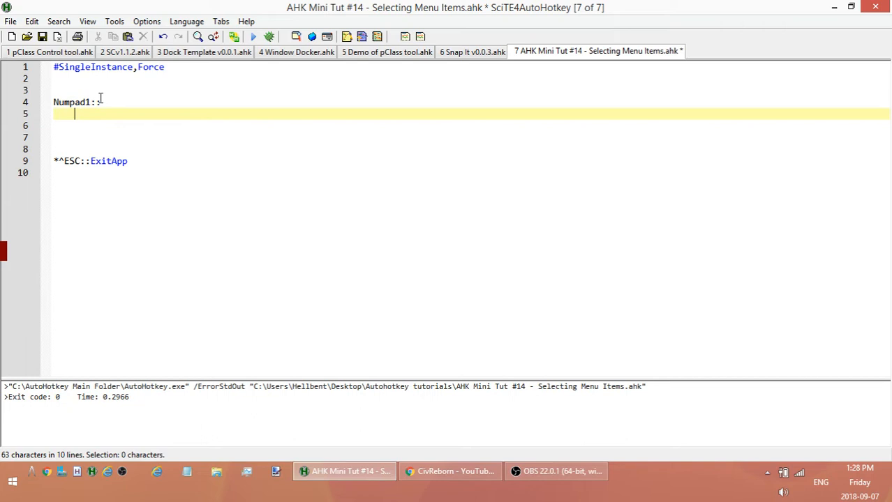
{"action": "type", "text": "return"}
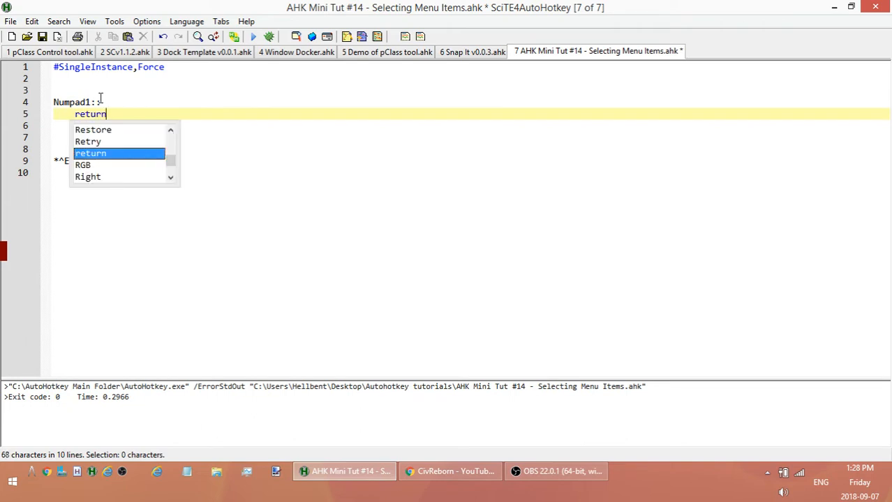
{"action": "key", "text": "Enter"}
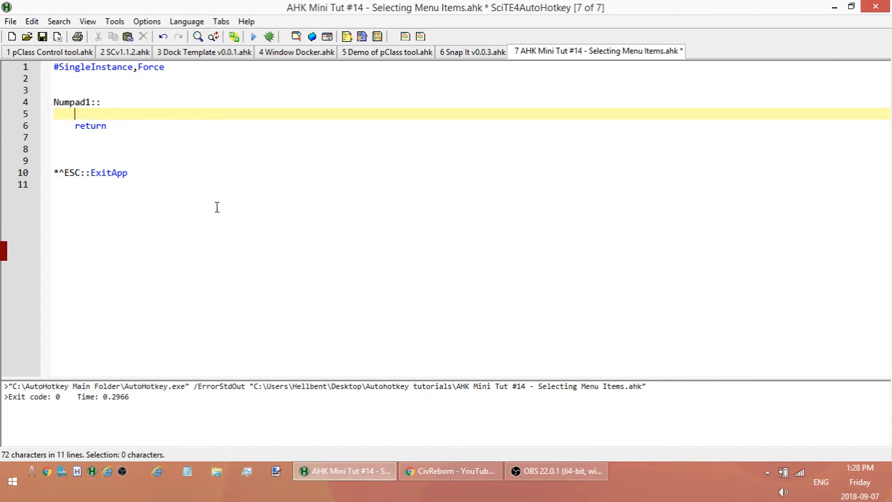
Insert the WinMenuSelectItem command above the return via autocomplete.
{"action": "type", "text": "WinM"}
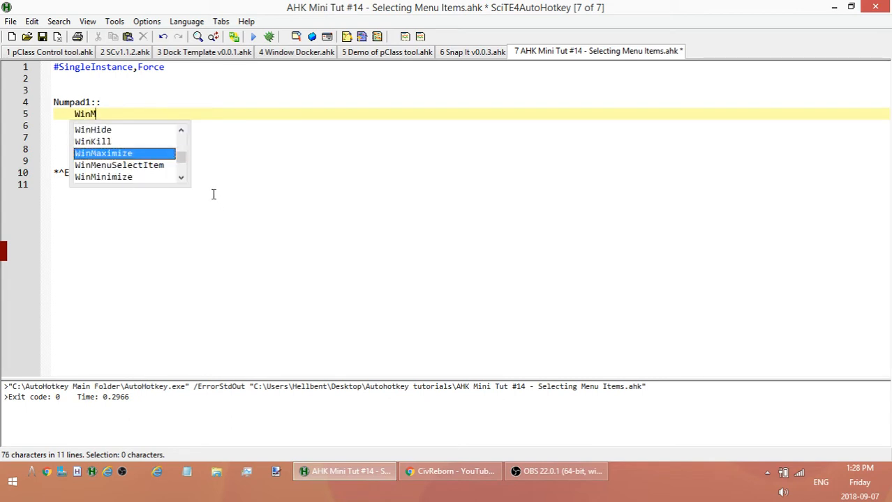
{"action": "type", "text": "enuSelectItem"}
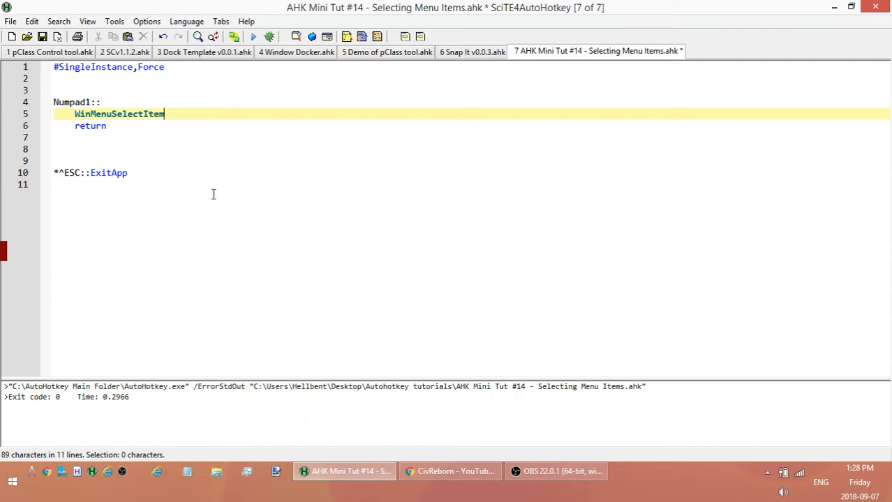
Add a comma after WinMenuSelectItem so its WinTitle, WinText, Menu, SubMenu calltip shows.
{"action": "type", "text": ","}
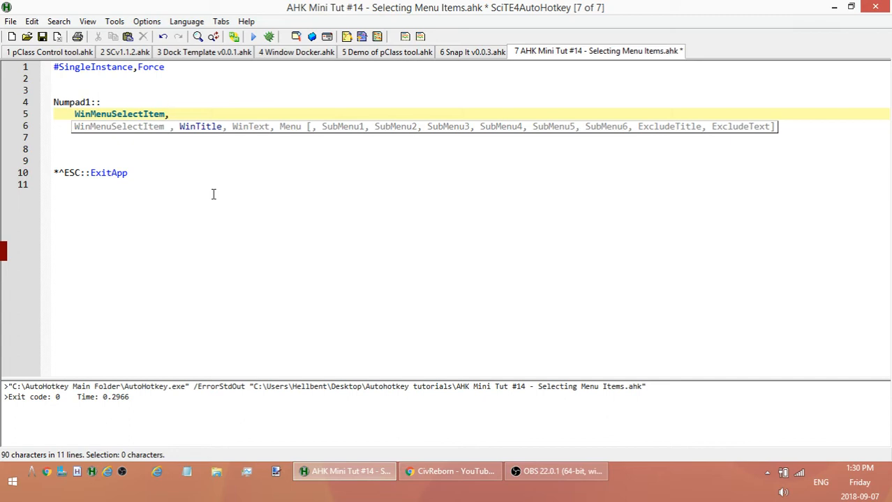
{"action": "mouse_move", "coordinate": [443, 53]}
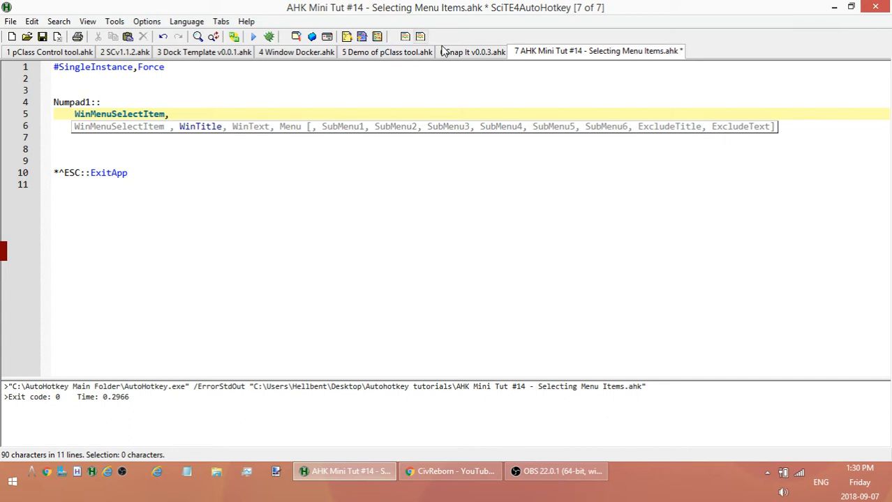
{"action": "mouse_move", "coordinate": [463, 52]}
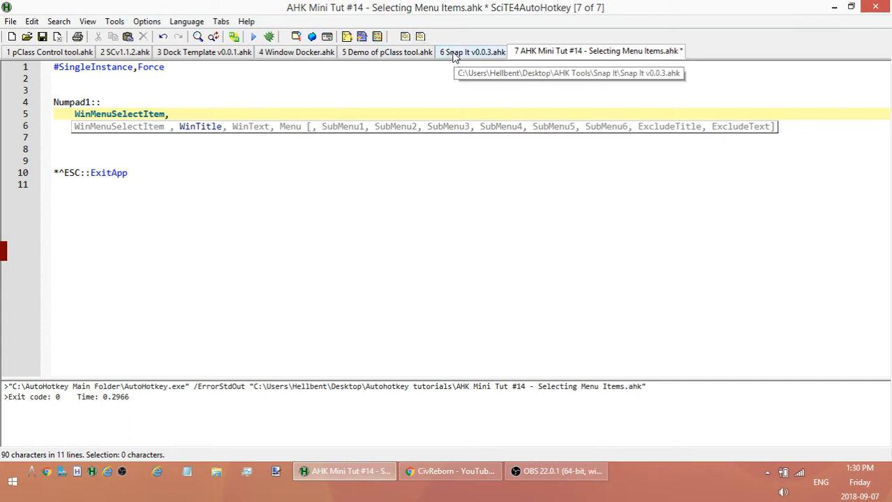
Glance at the Snap It and Demo of pClass tool scripts, then return to Selecting Menu Items.
{"action": "left_click", "coordinate": [470, 52]}
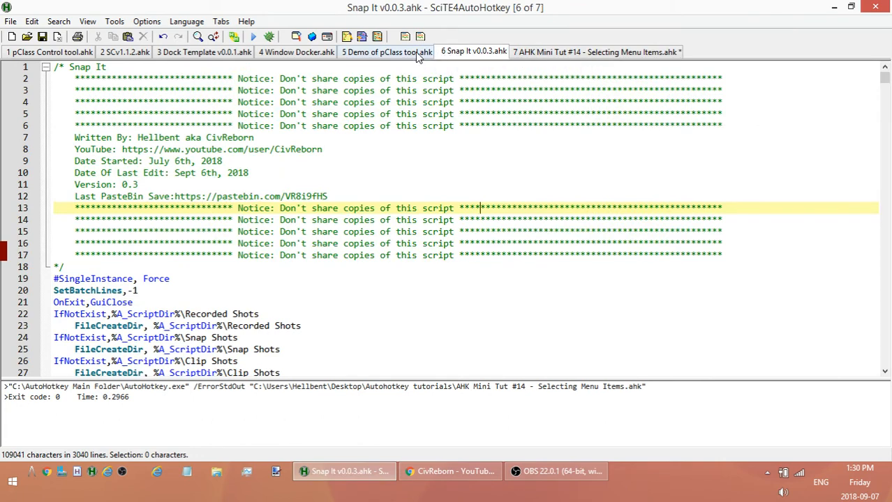
{"action": "left_click", "coordinate": [385, 51]}
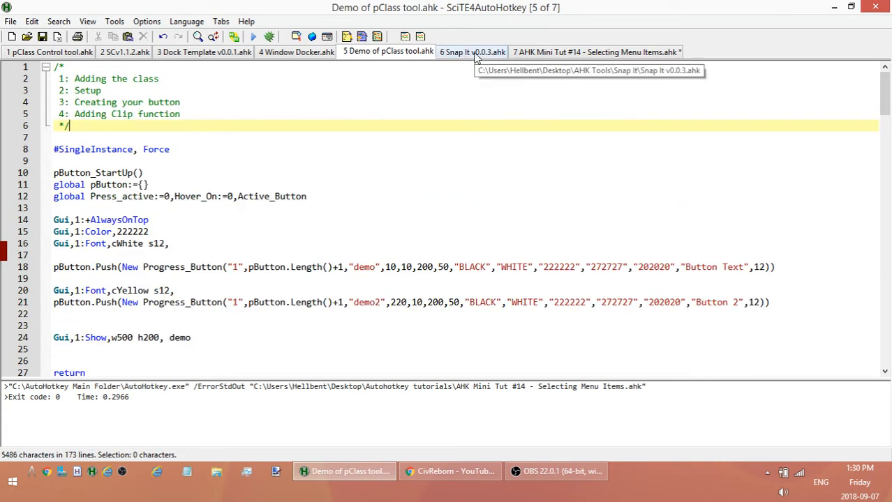
{"action": "left_click", "coordinate": [598, 52]}
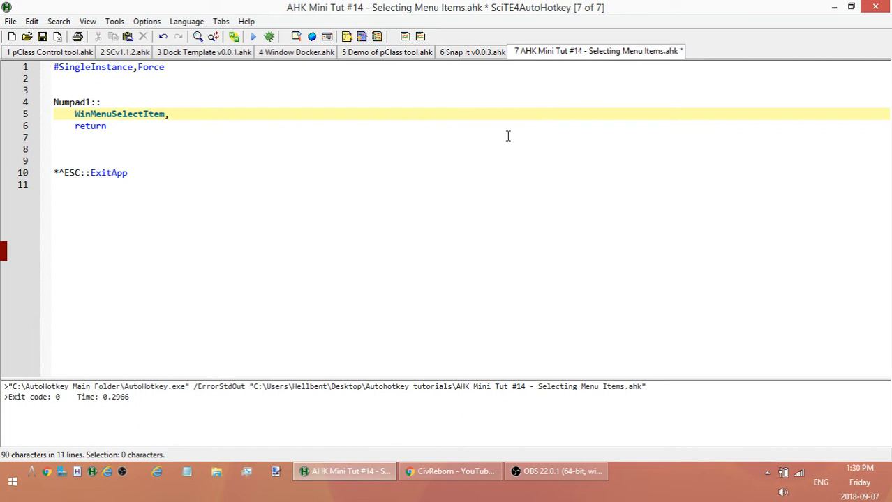
{"action": "mouse_move", "coordinate": [329, 161]}
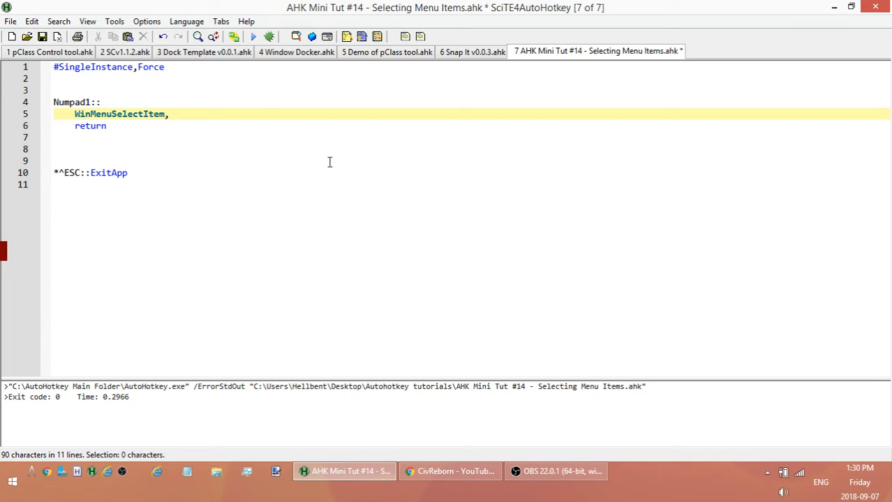
{"action": "mouse_move", "coordinate": [292, 36]}
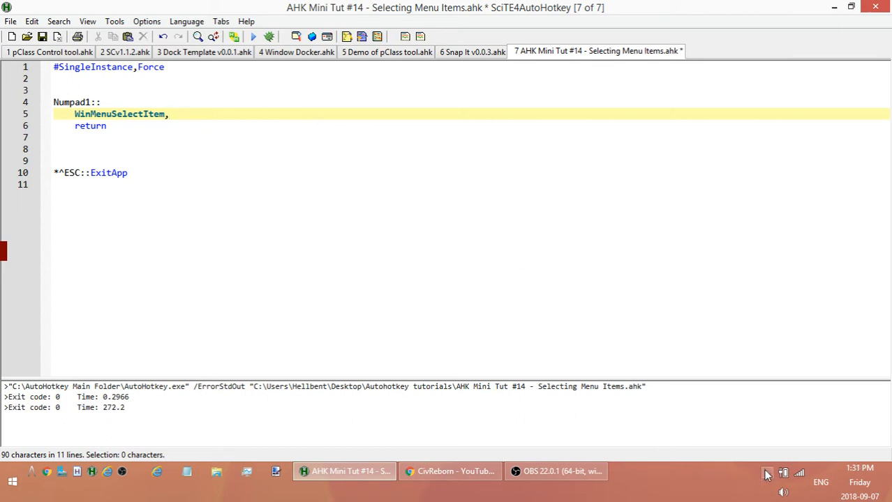
Launch Window Spy from the AutoHotkey tray icon and make the editor its target.
{"action": "left_click", "coordinate": [765, 477]}
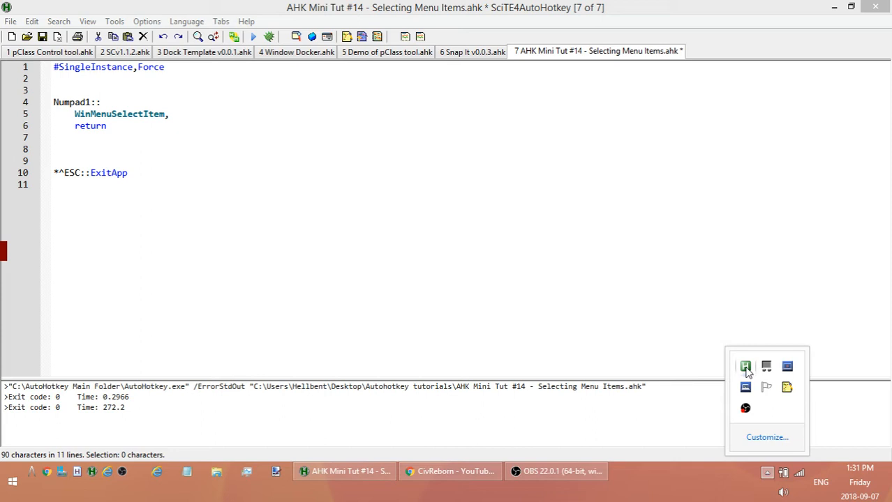
{"action": "right_click", "coordinate": [746, 366]}
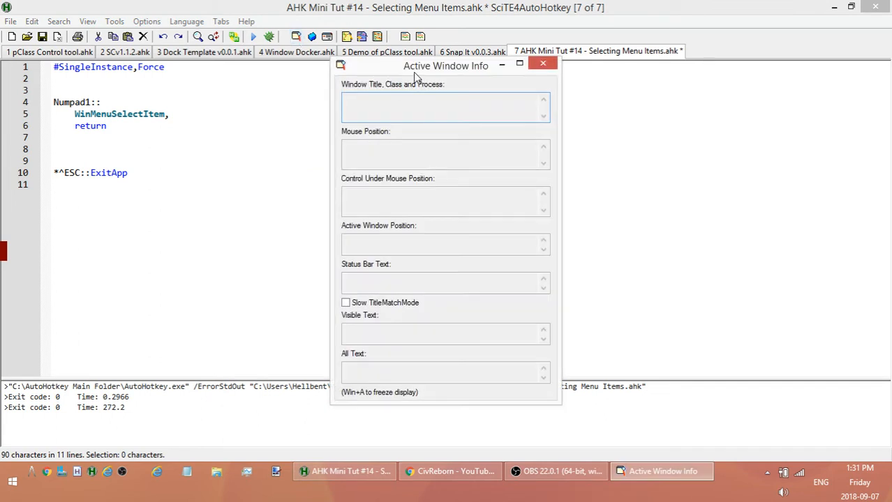
{"action": "left_click", "coordinate": [343, 202]}
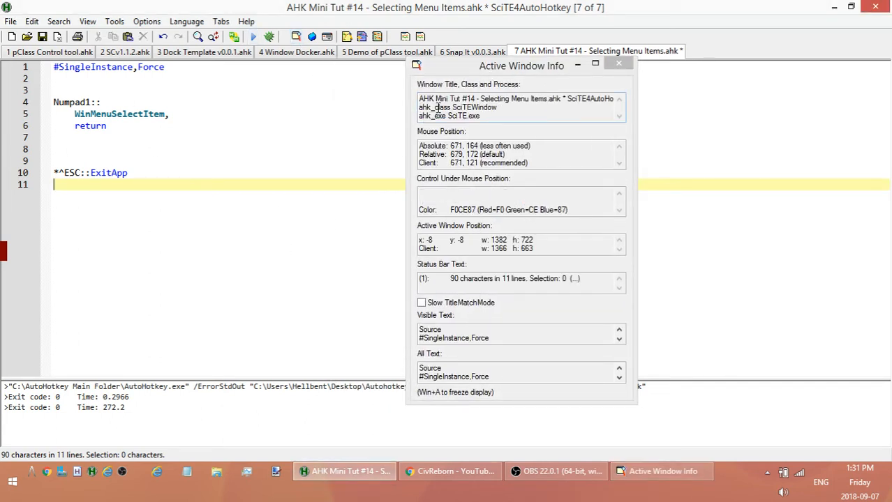
{"action": "mouse_move", "coordinate": [499, 112]}
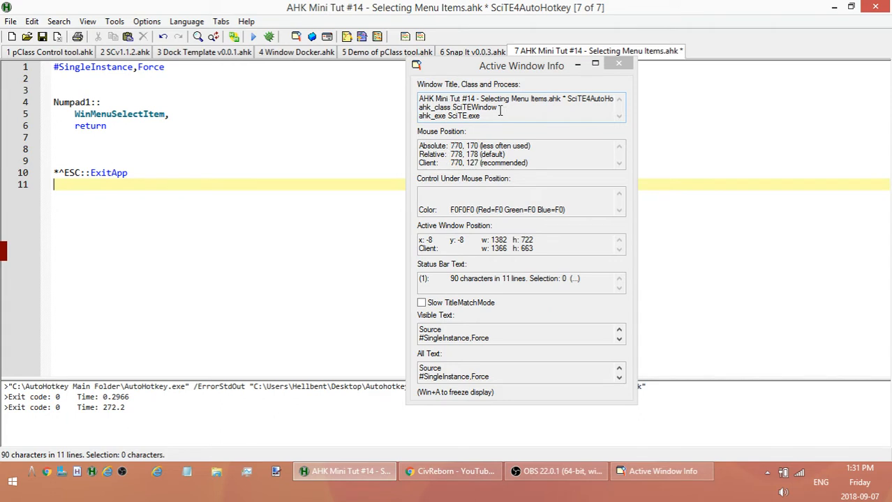
Copy ahk_class SciTEWindow into the WinMenuSelectItem WinTitle argument and close Window Spy.
{"action": "double_click", "coordinate": [457, 106]}
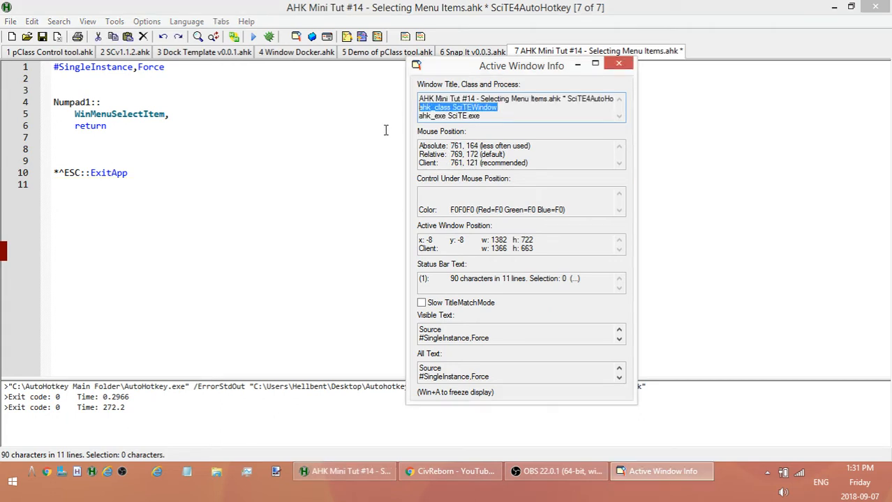
{"action": "type", "text": ",ahk_class SciTEWindow"}
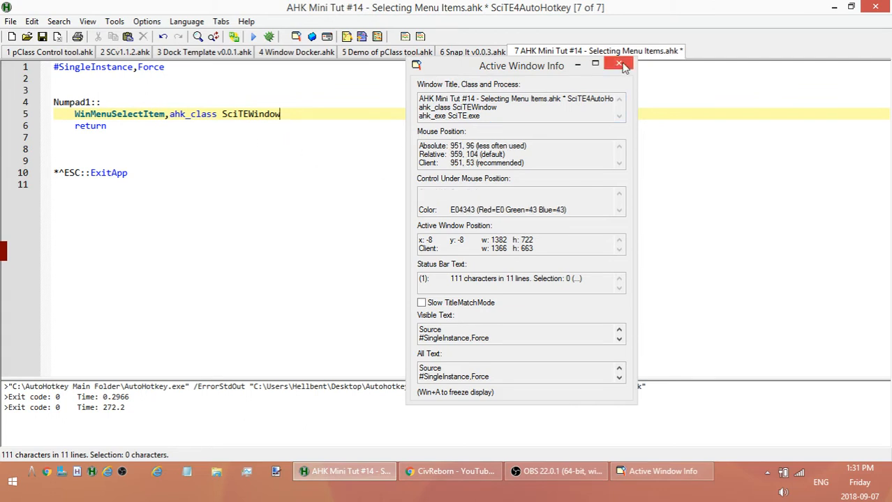
{"action": "left_click", "coordinate": [625, 65]}
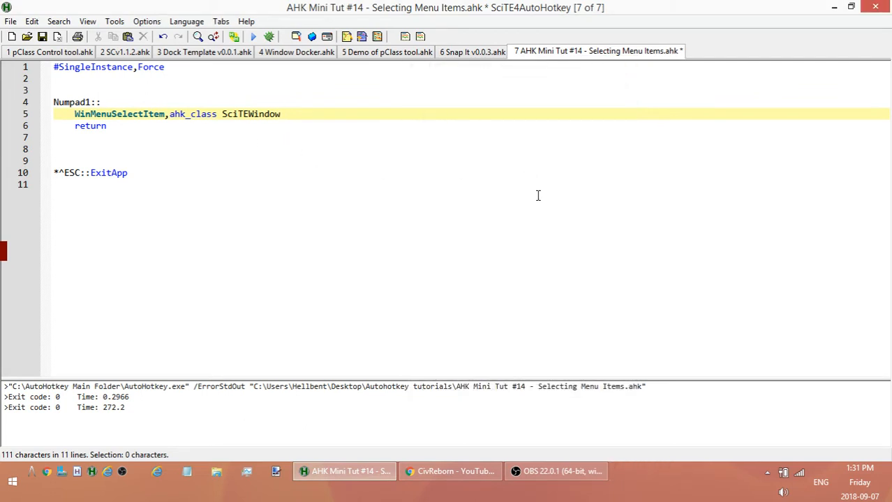
Add the empty WinText commas and check the editor's File menu for item names.
{"action": "type", "text": ","}
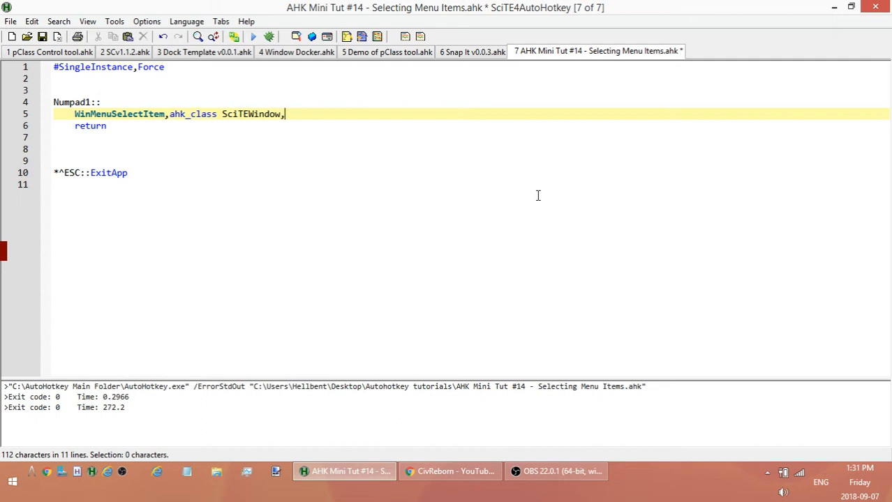
{"action": "type", "text": ","}
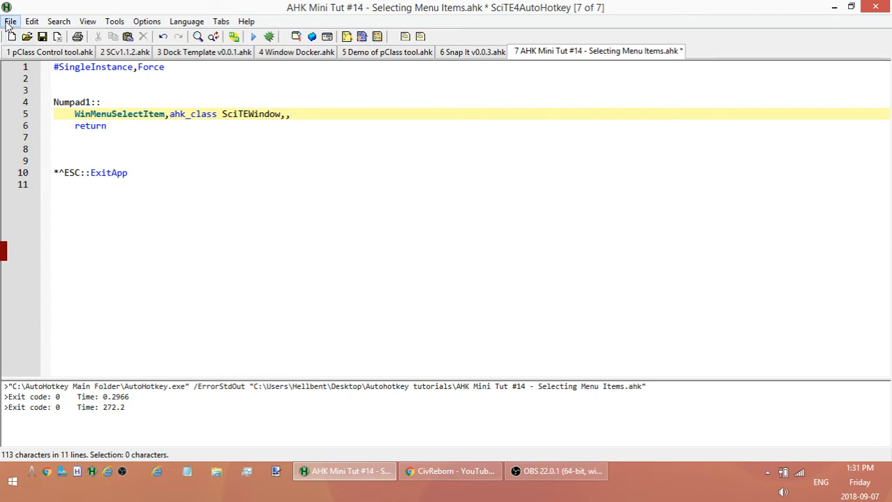
{"action": "left_click", "coordinate": [13, 21]}
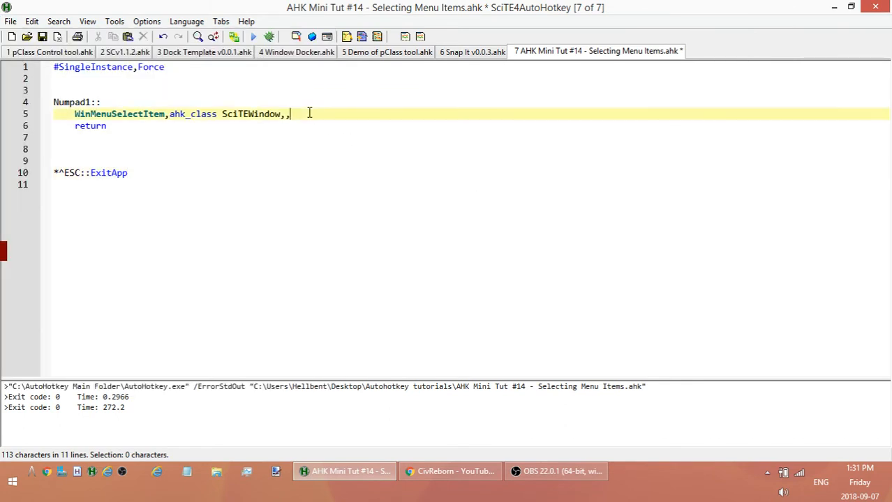
{"action": "mouse_move", "coordinate": [315, 122]}
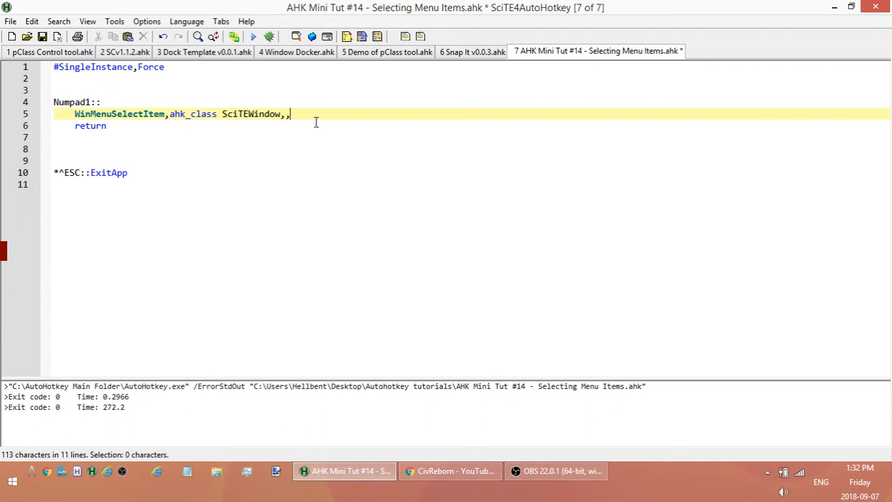
Complete the command with File, Save As and run the script.
{"action": "type", "text": "F"}
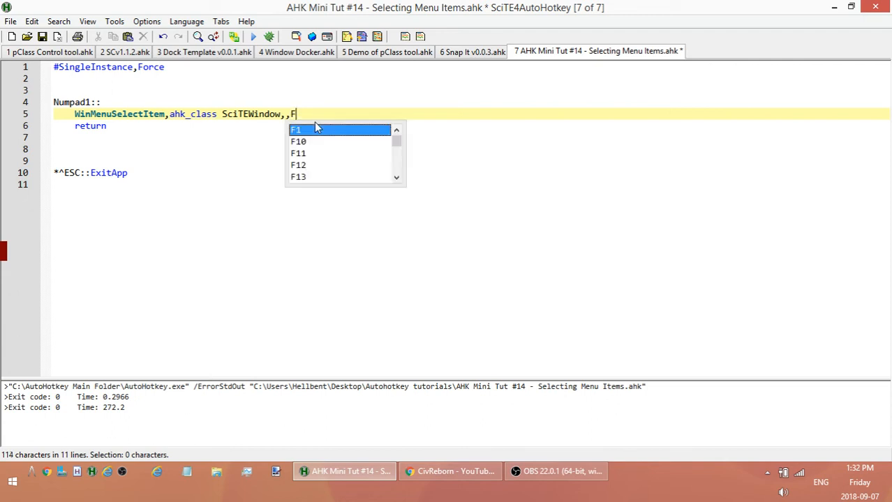
{"action": "type", "text": "ile,"}
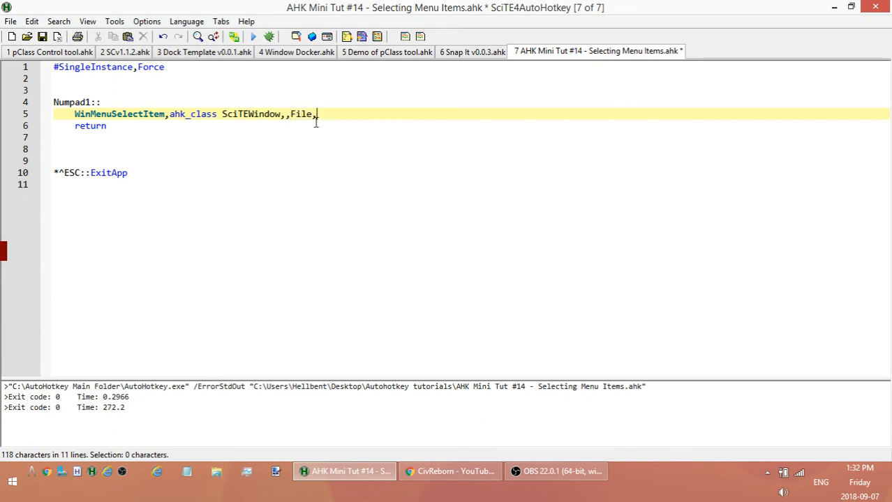
{"action": "type", "text": "S"}
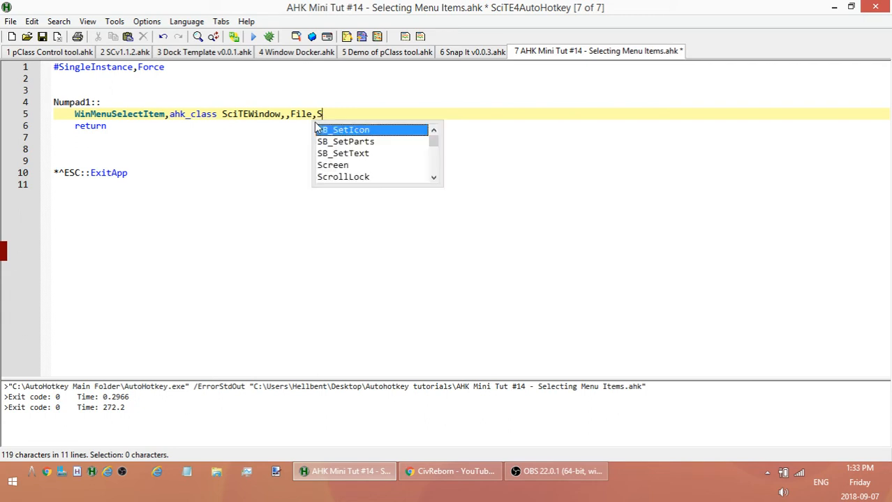
{"action": "type", "text": "ave As"}
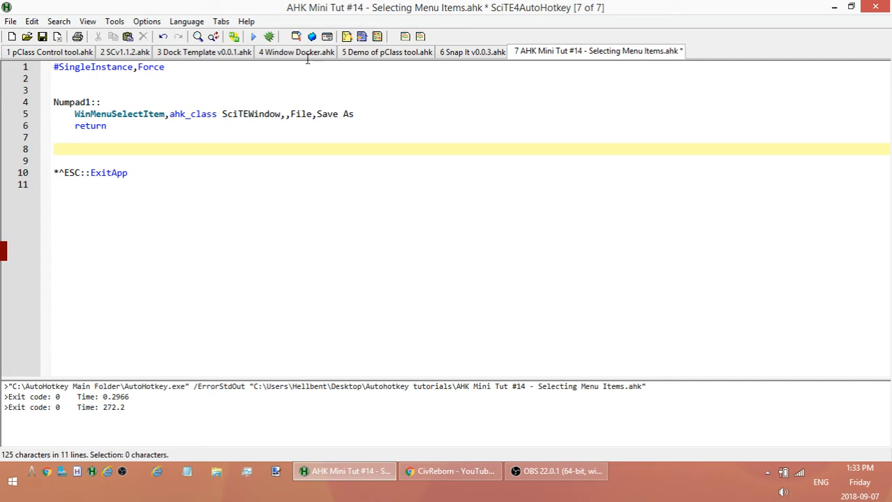
{"action": "left_click", "coordinate": [254, 36]}
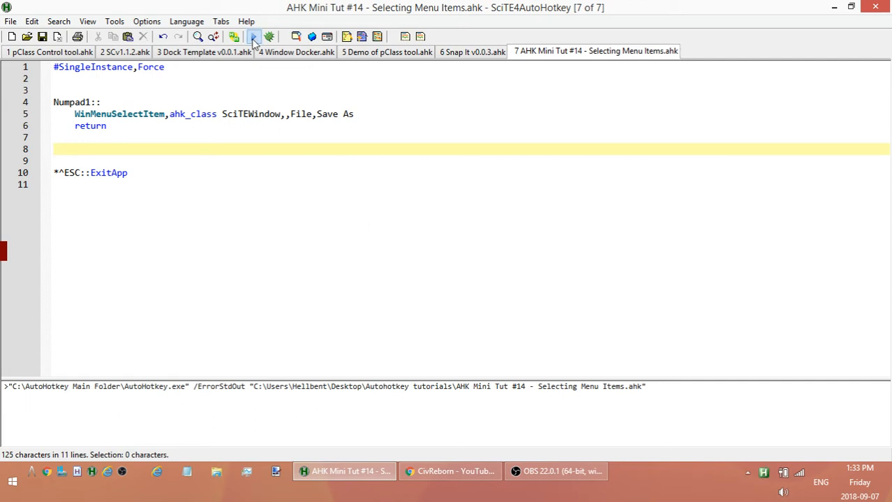
{"action": "left_click", "coordinate": [251, 37]}
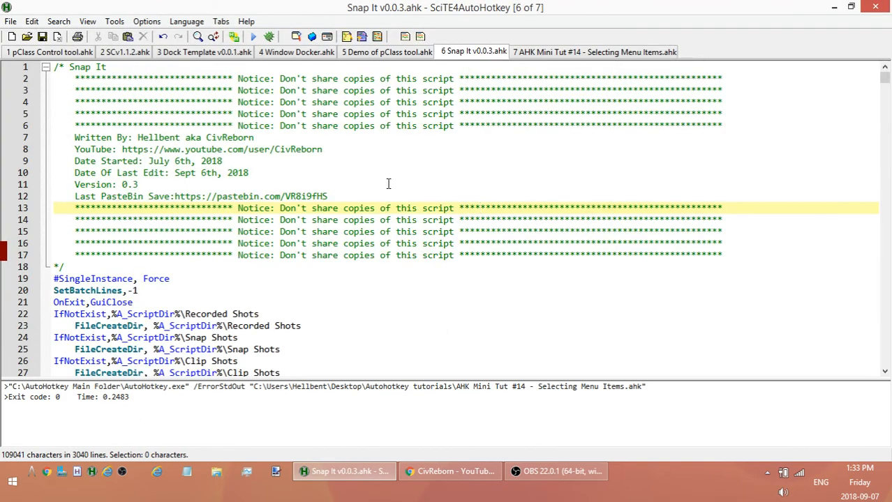
{"action": "mouse_move", "coordinate": [413, 131]}
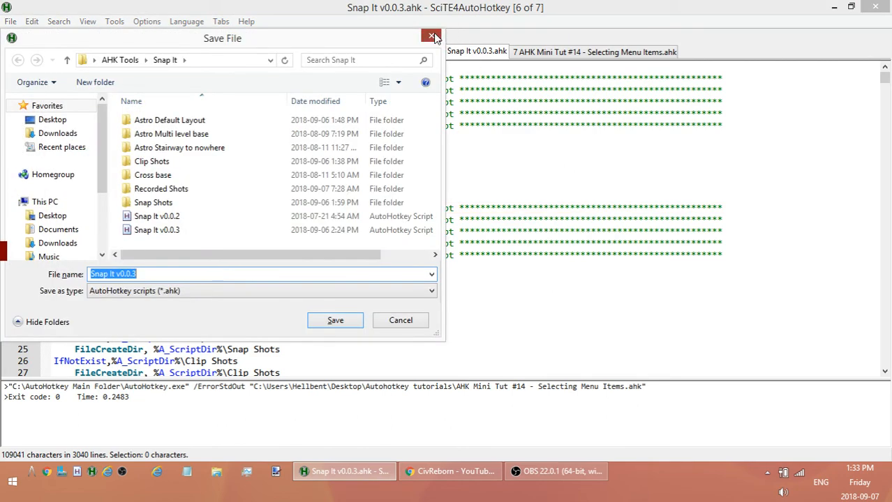
{"action": "left_click", "coordinate": [427, 39]}
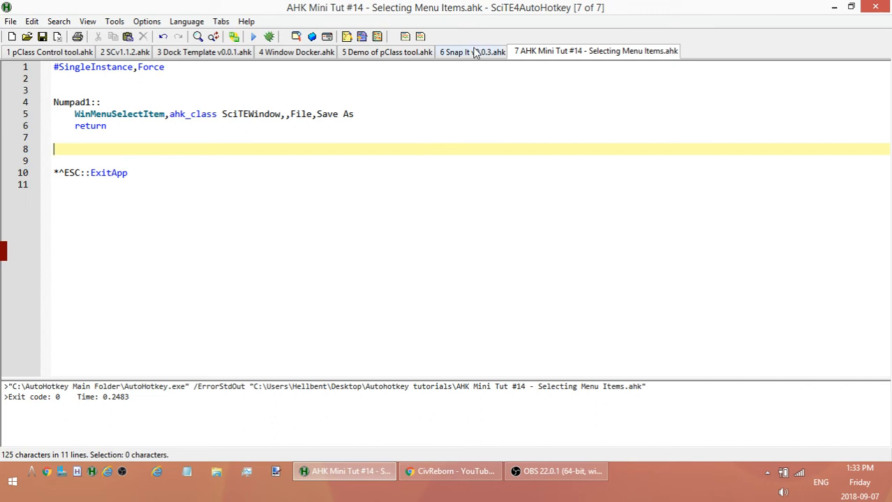
{"action": "left_click", "coordinate": [469, 50]}
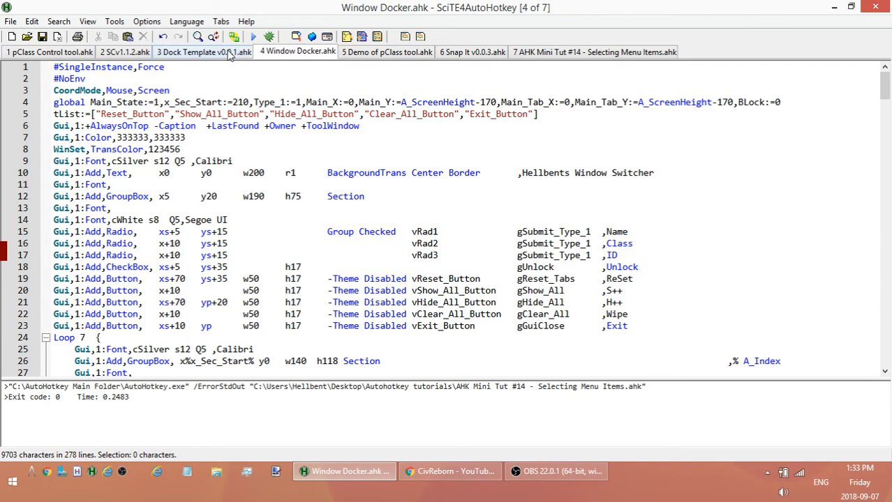
{"action": "left_click", "coordinate": [42, 51]}
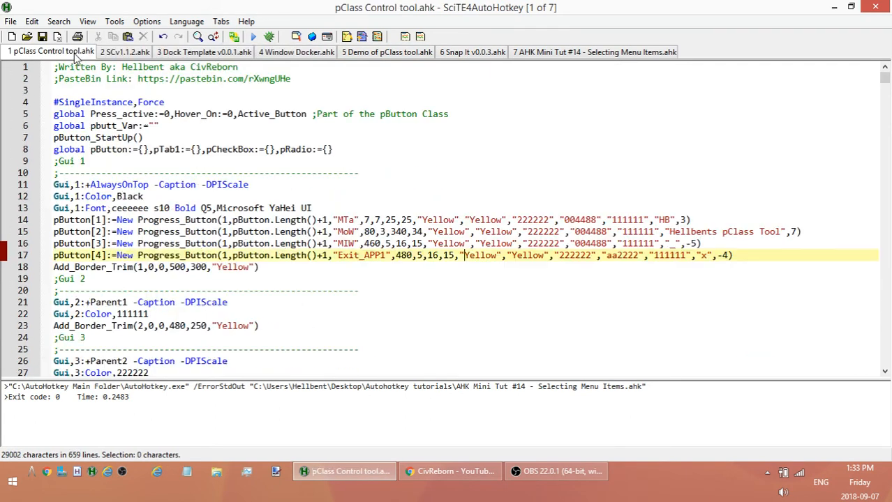
{"action": "mouse_move", "coordinate": [457, 11]}
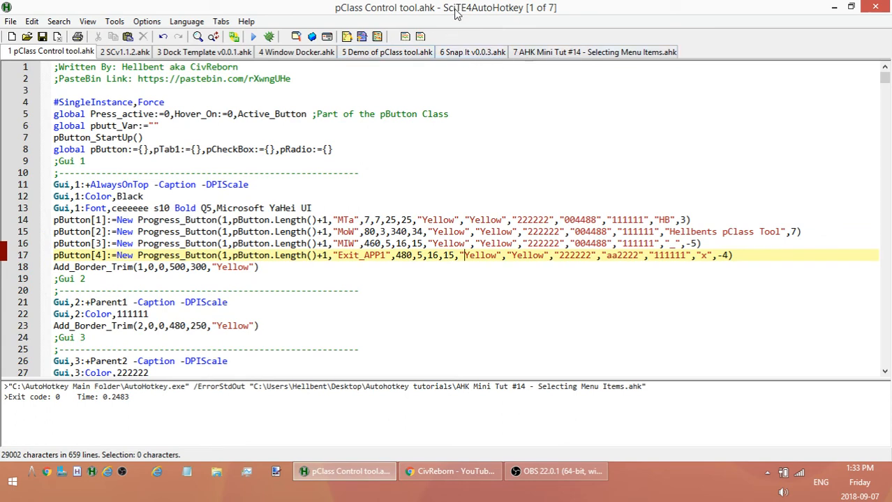
{"action": "mouse_move", "coordinate": [543, 64]}
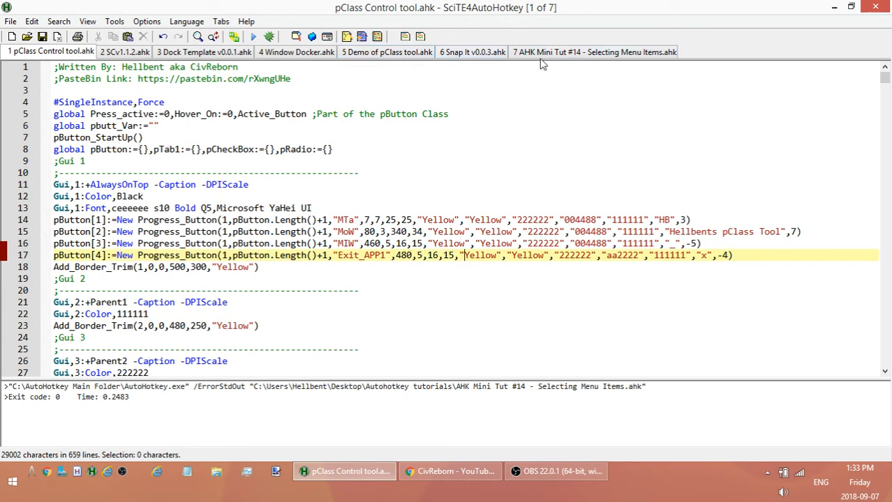
{"action": "left_click", "coordinate": [593, 50]}
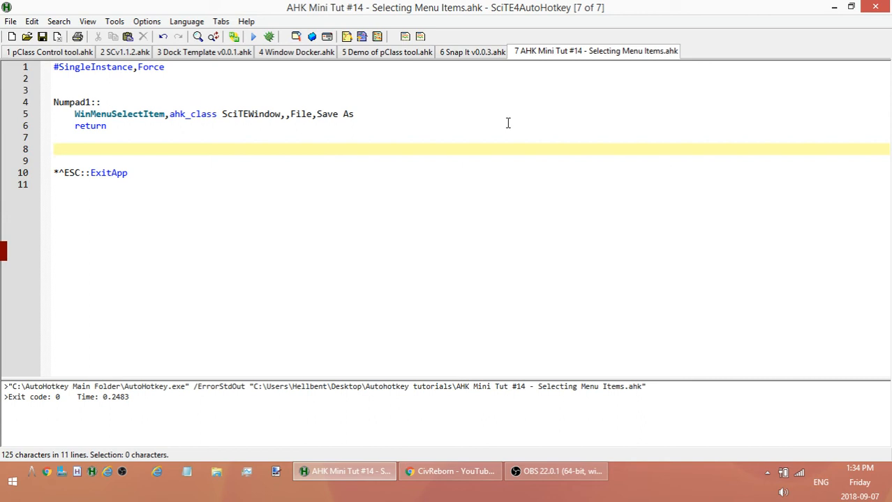
{"action": "mouse_move", "coordinate": [369, 92]}
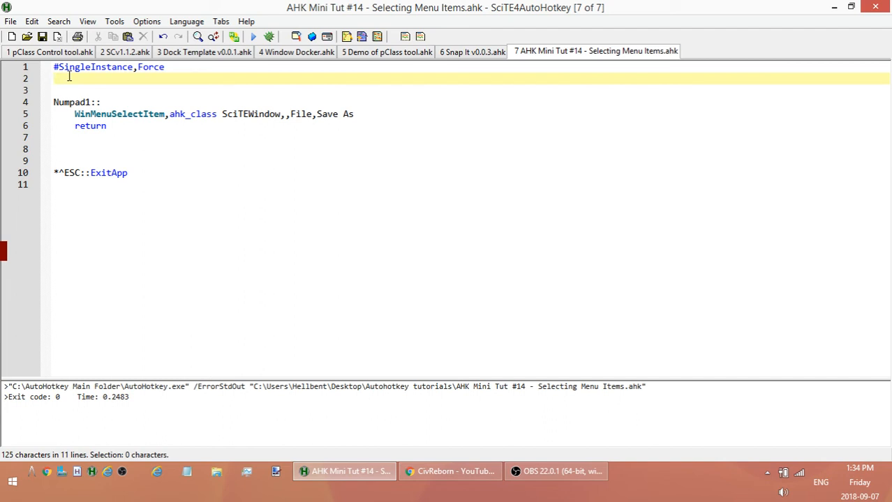
Add SetTitleMatchMode, 2 on line 2 above the Numpad1 hotkey.
{"action": "type", "text": "SetT"}
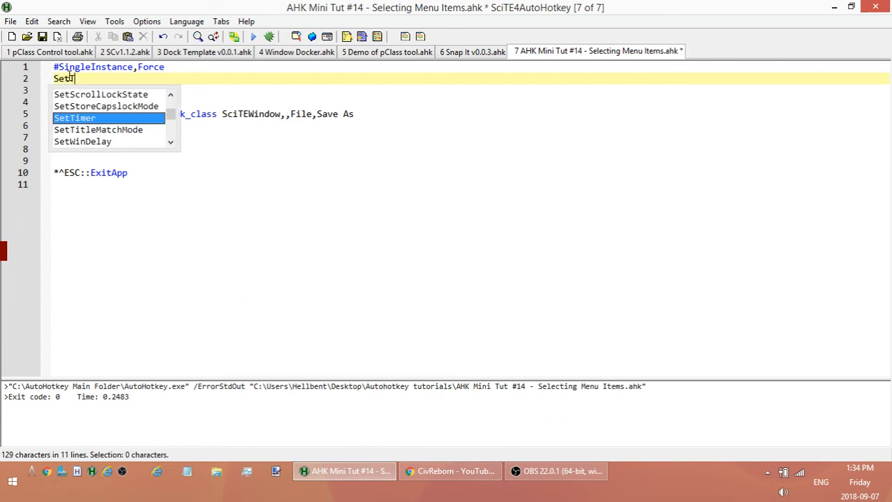
{"action": "type", "text": "i"}
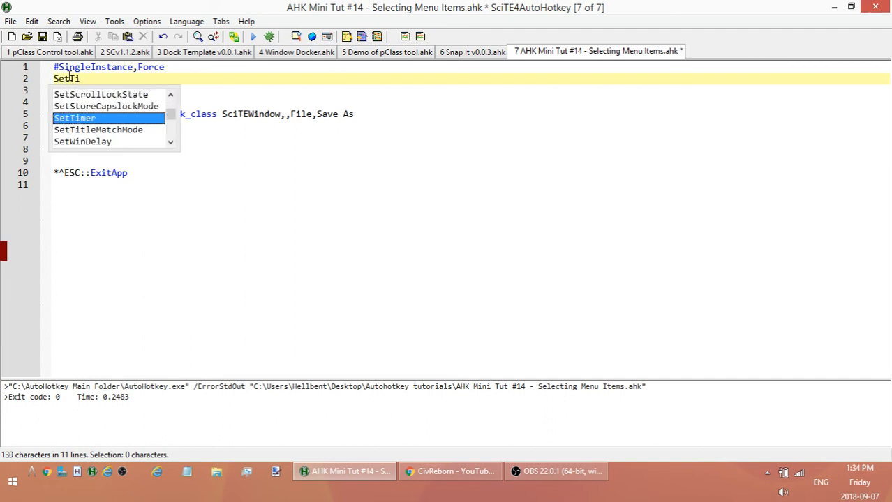
{"action": "type", "text": "TitleMatchMode,"}
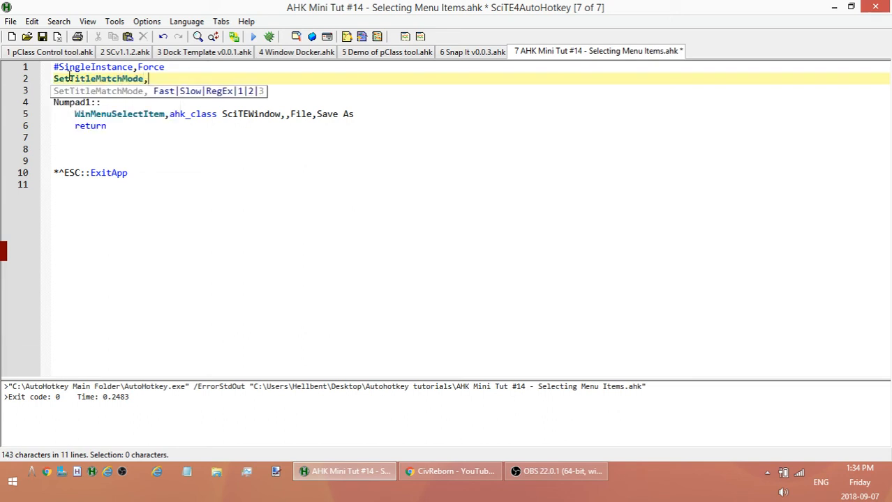
{"action": "type", "text": "2"}
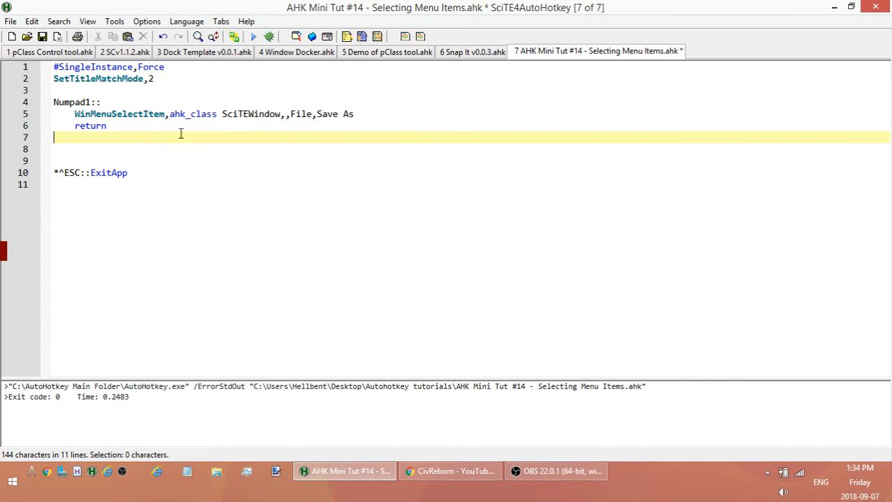
{"action": "mouse_move", "coordinate": [205, 131]}
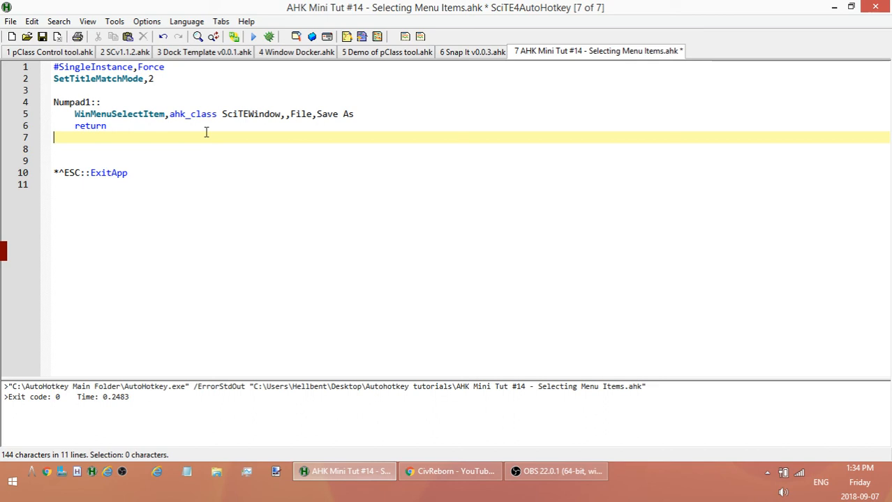
{"action": "mouse_move", "coordinate": [293, 57]}
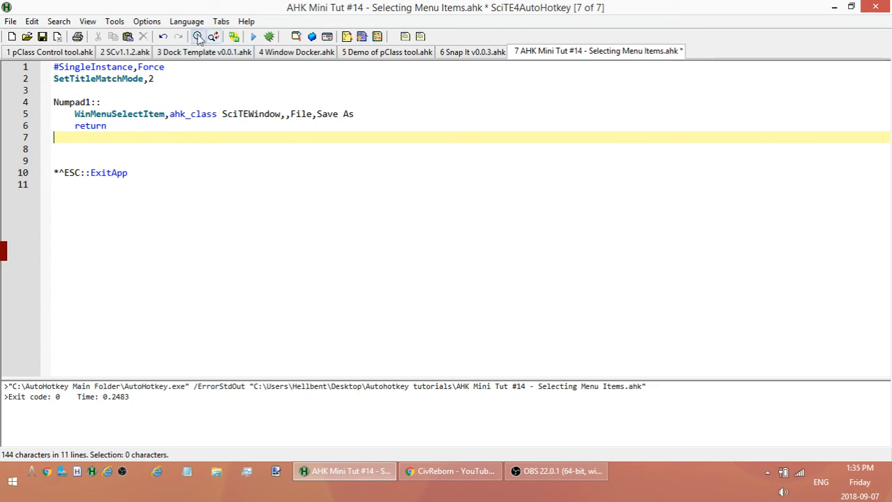
{"action": "mouse_move", "coordinate": [503, 17]}
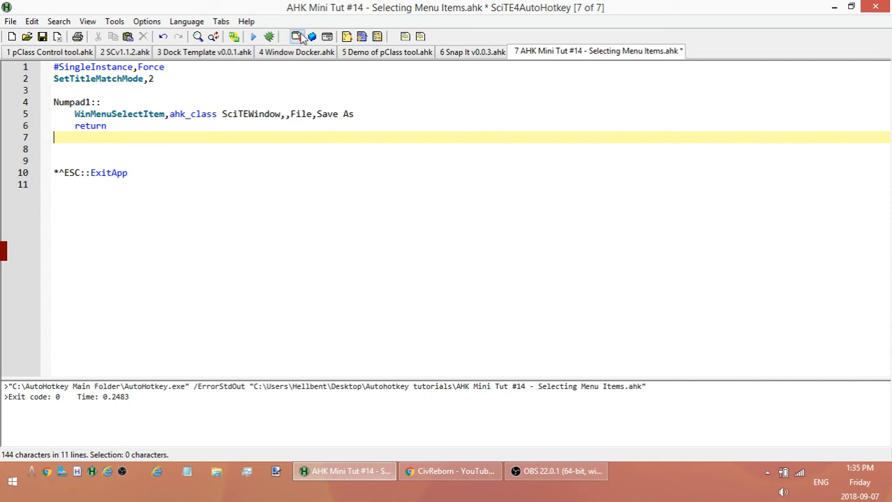
Replace ahk_class SciTEWindow with the partial title SciTE4AutoHotkey in WinMenuSelectItem.
{"action": "left_click", "coordinate": [297, 37]}
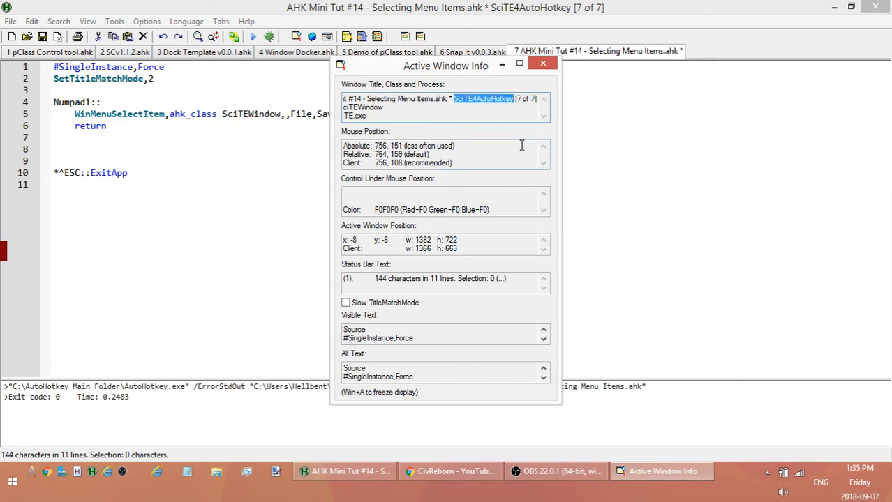
{"action": "left_click", "coordinate": [543, 65]}
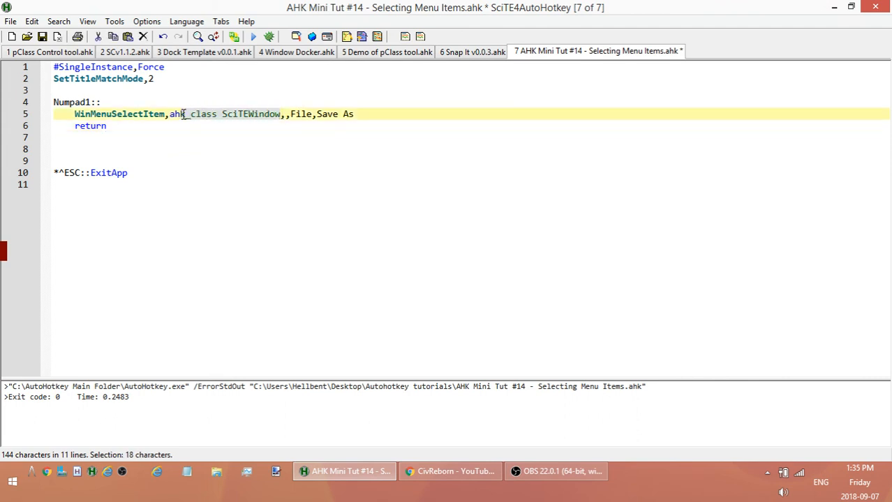
{"action": "type", "text": "SciTE4AutoHotkey"}
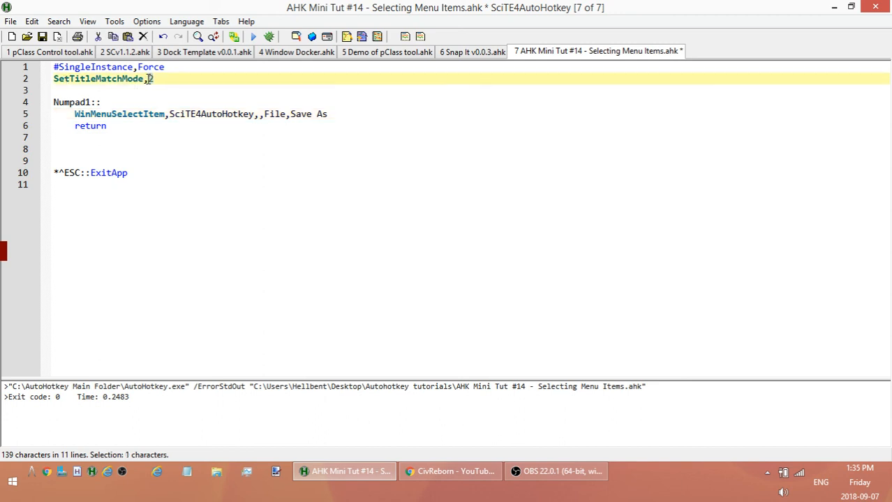
{"action": "left_click", "coordinate": [276, 114]}
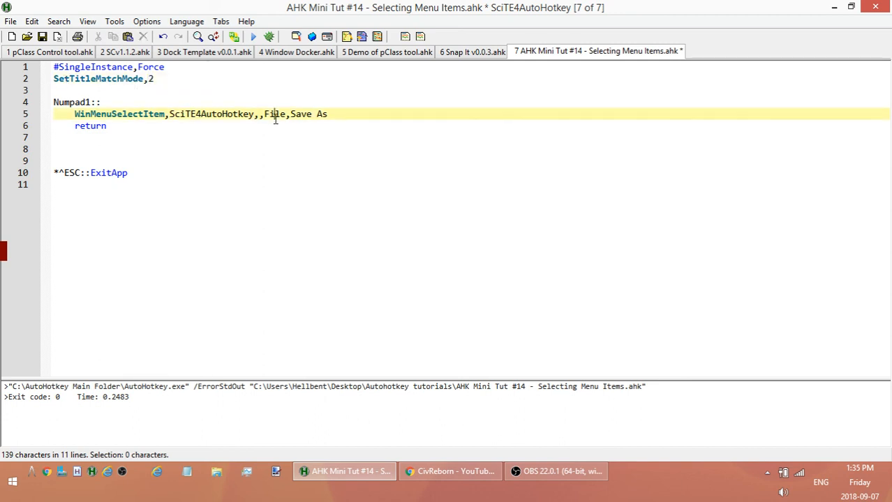
{"action": "mouse_move", "coordinate": [231, 115]}
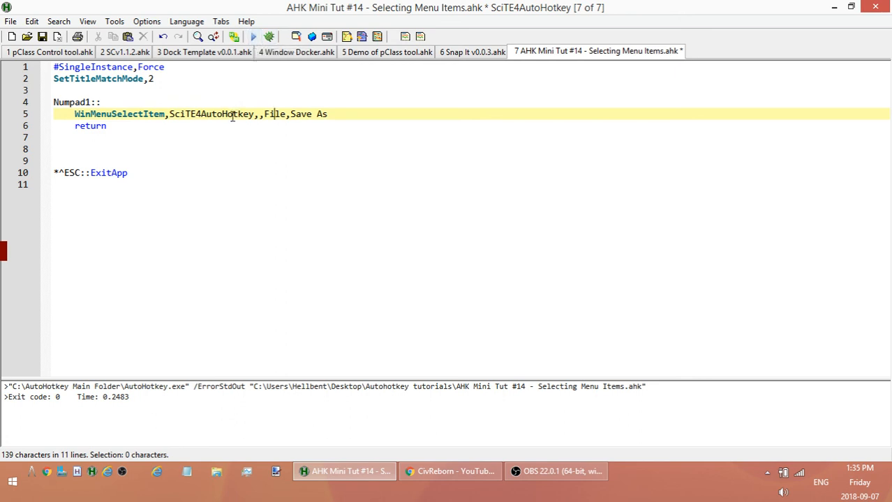
{"action": "mouse_move", "coordinate": [429, 9]}
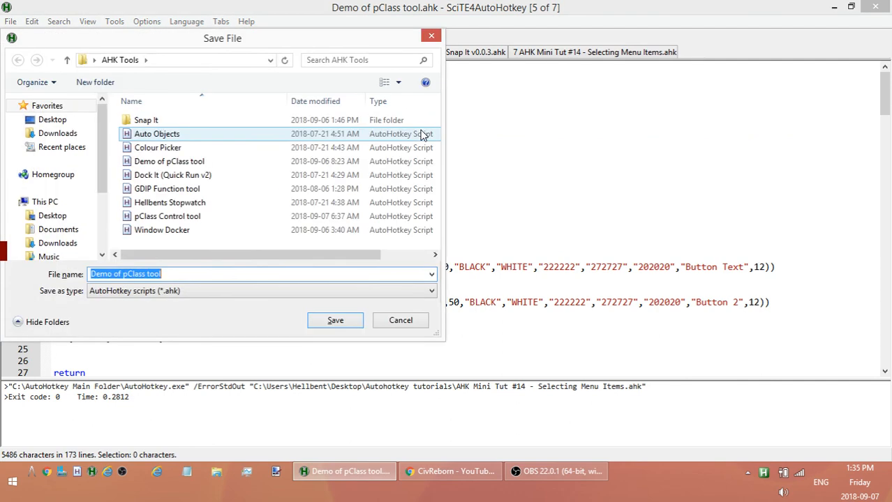
{"action": "left_click", "coordinate": [335, 320]}
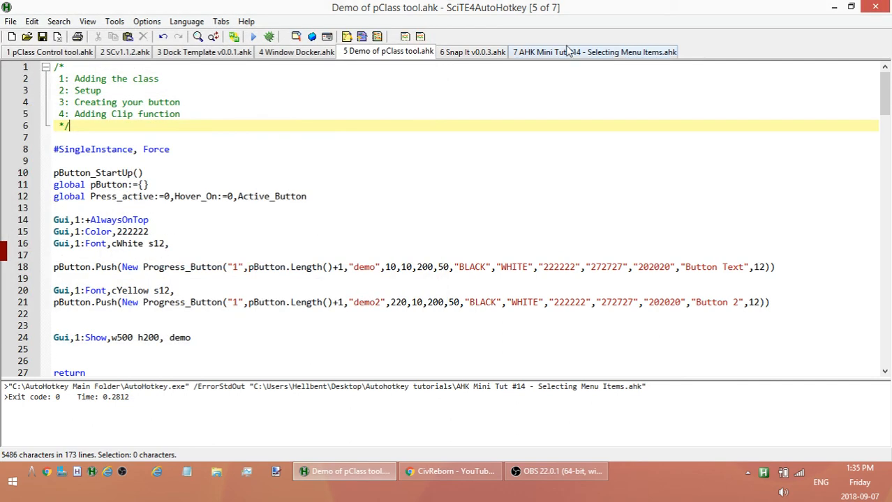
{"action": "left_click", "coordinate": [572, 50]}
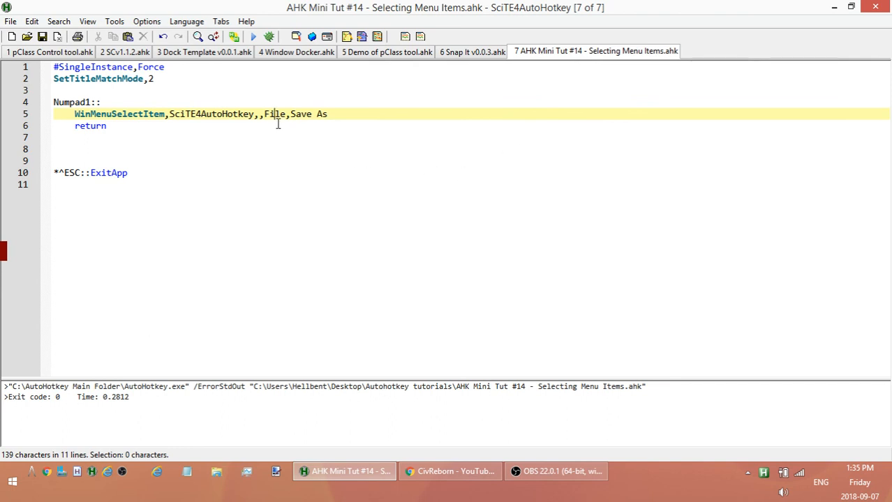